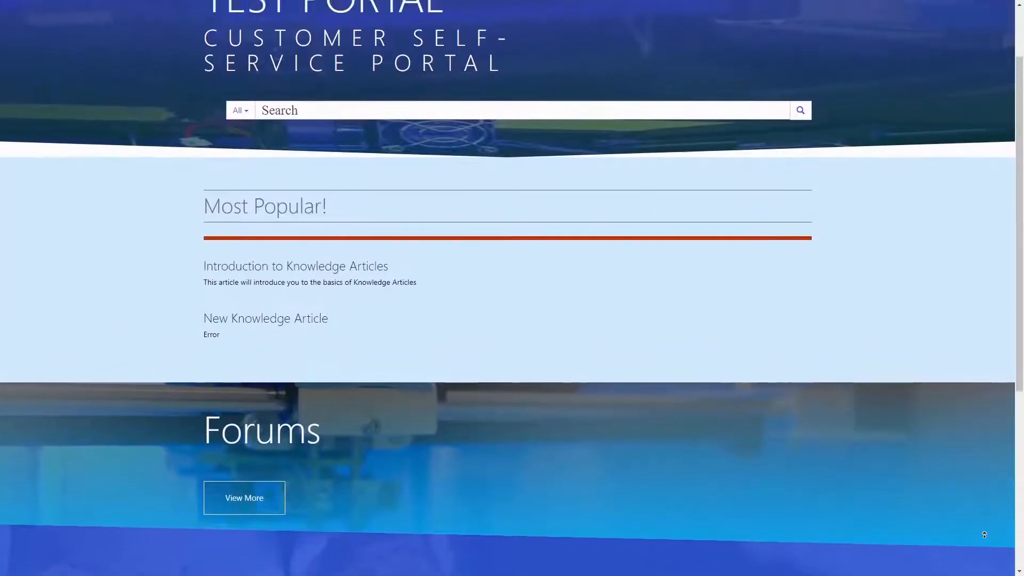
Review the customer self-service portal's home page before leaving the site.
scroll(up, 3)
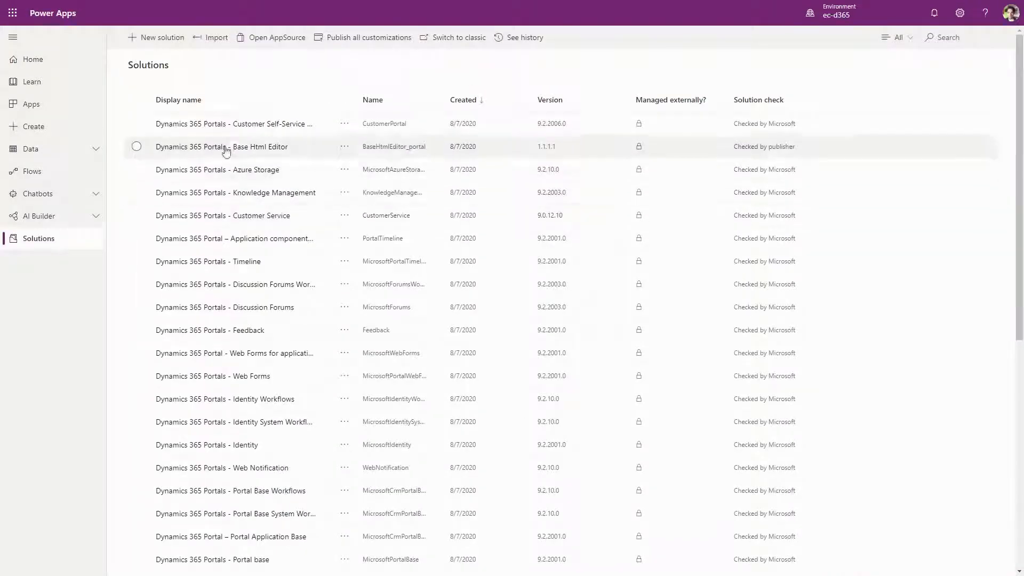
scroll(down, 3)
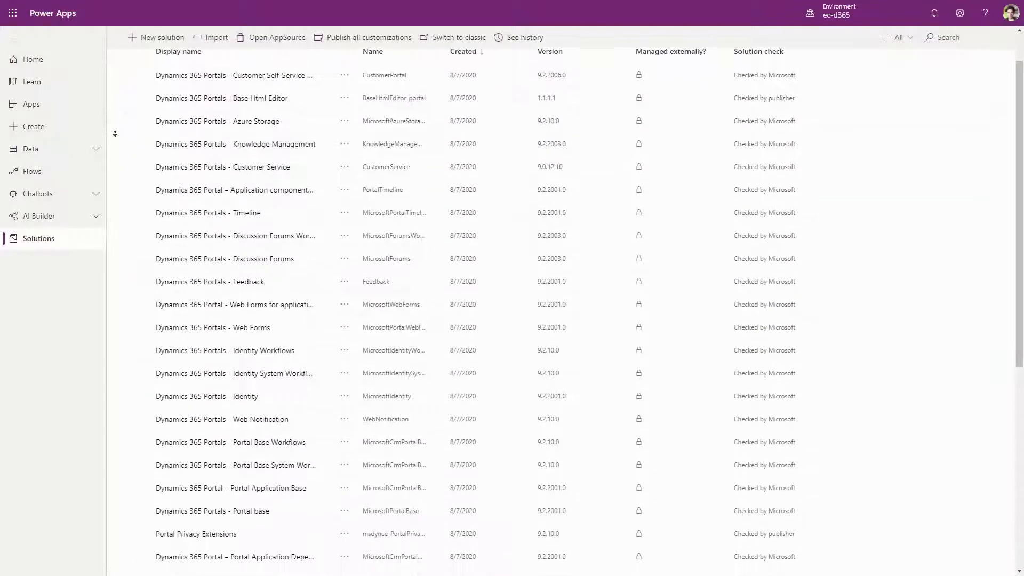
scroll(down, 3)
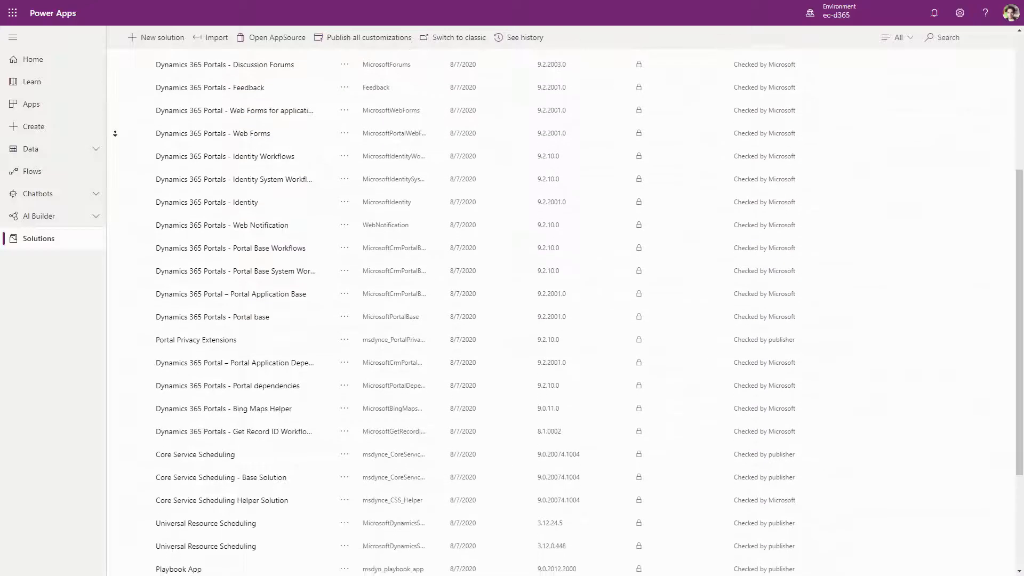
scroll(down, 3)
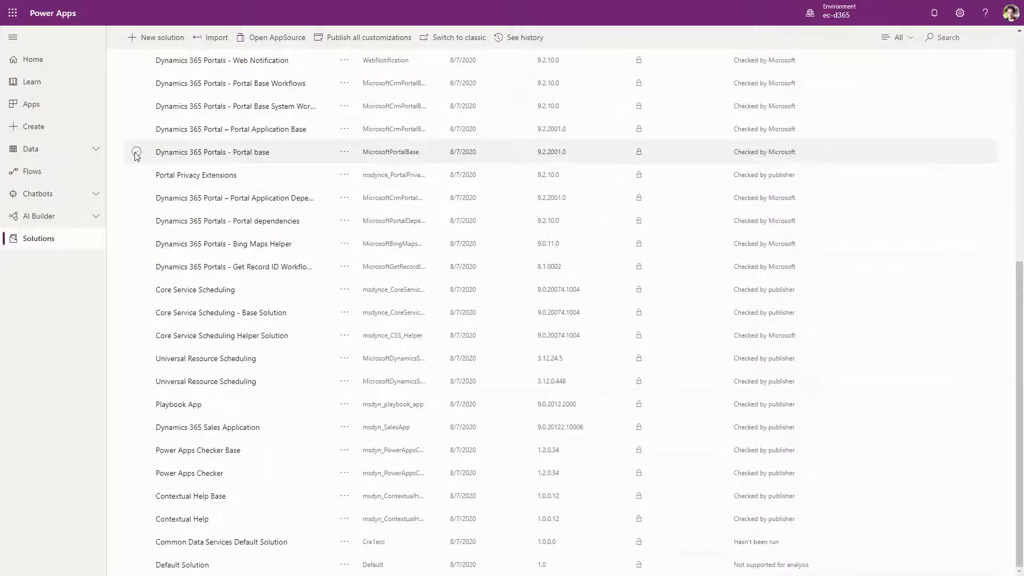
Browse through the components of the Dynamics 365 Portals - Portal base solution.
click(211, 151)
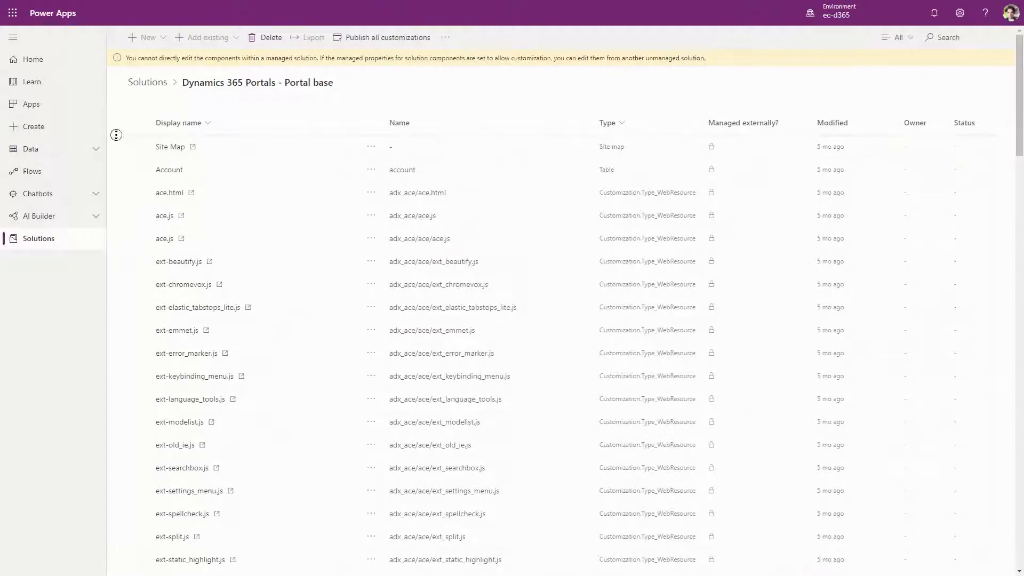
scroll(down, 3)
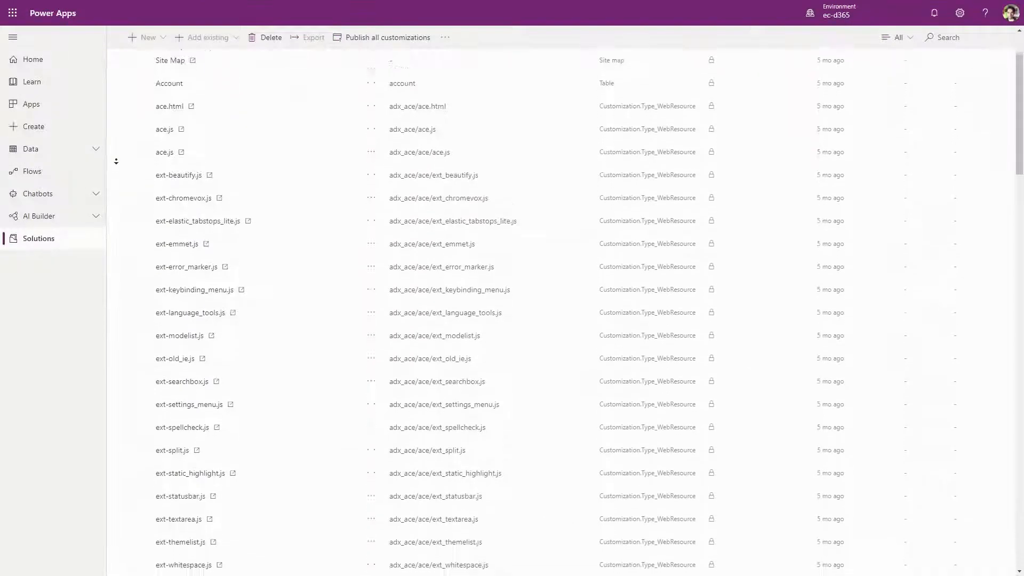
scroll(down, 3)
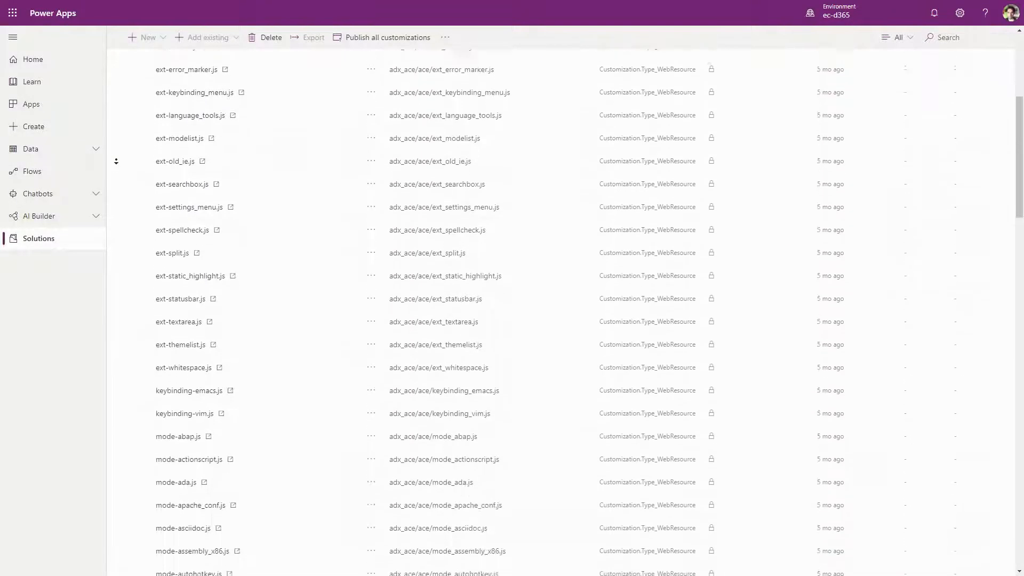
scroll(down, 3)
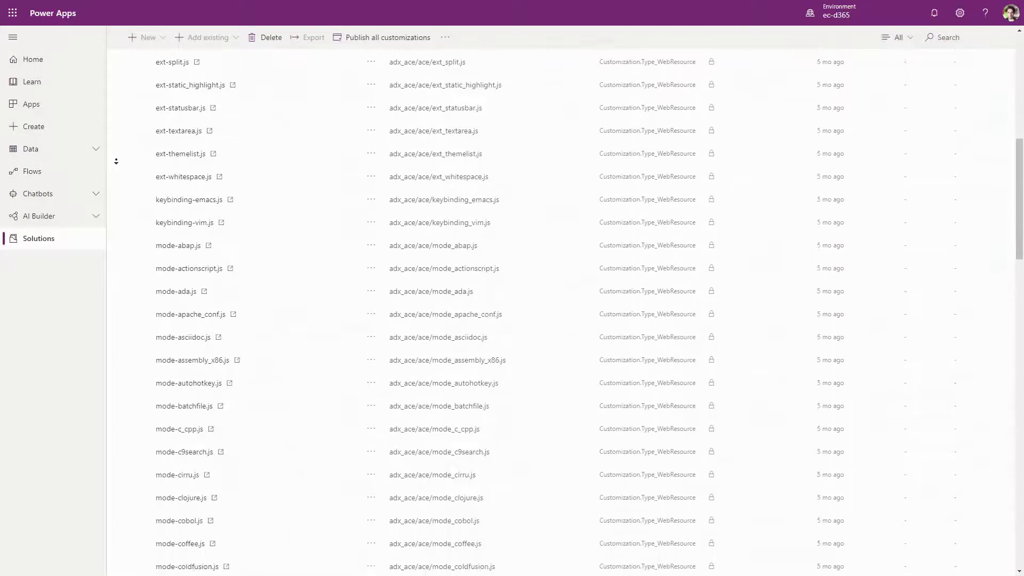
scroll(down, 3)
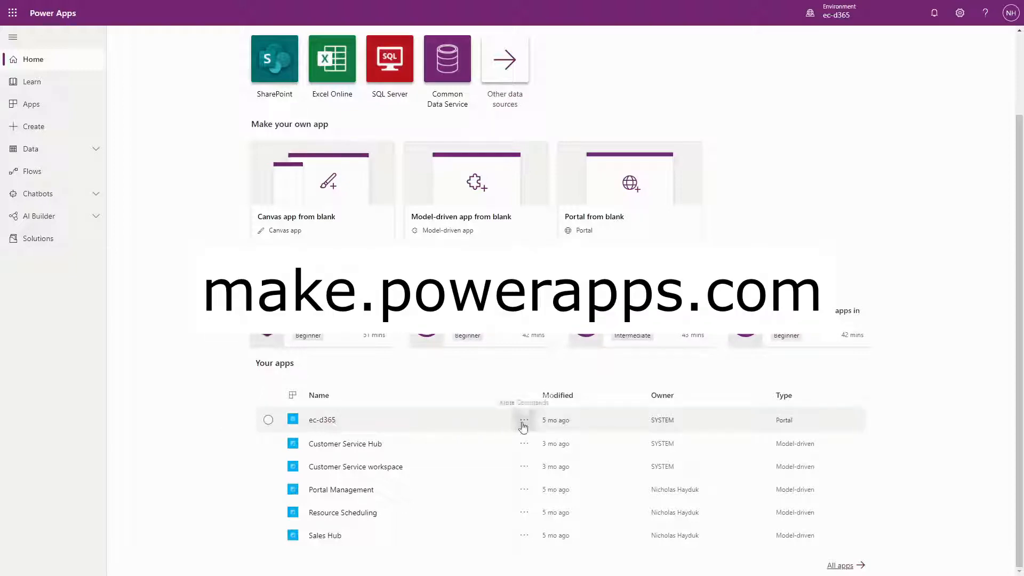
Show the ec-d365 portal's Settings panel and its Administration page from Your apps.
click(523, 420)
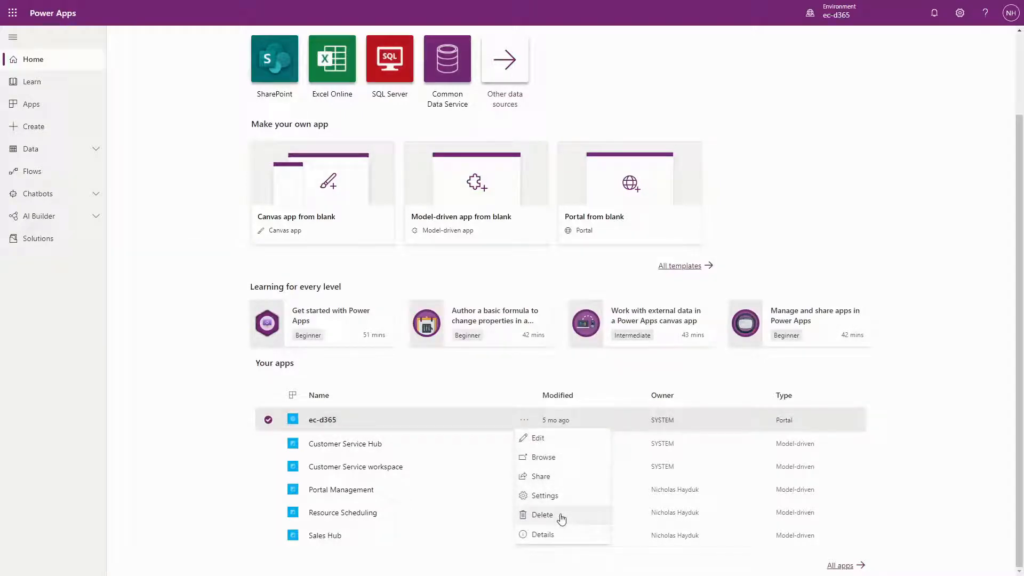
click(545, 495)
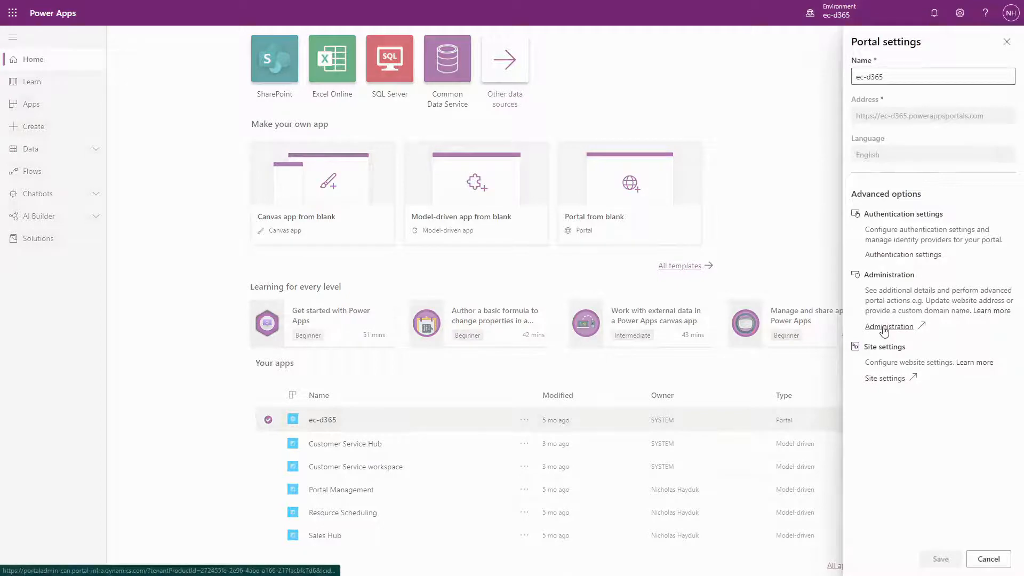
click(888, 326)
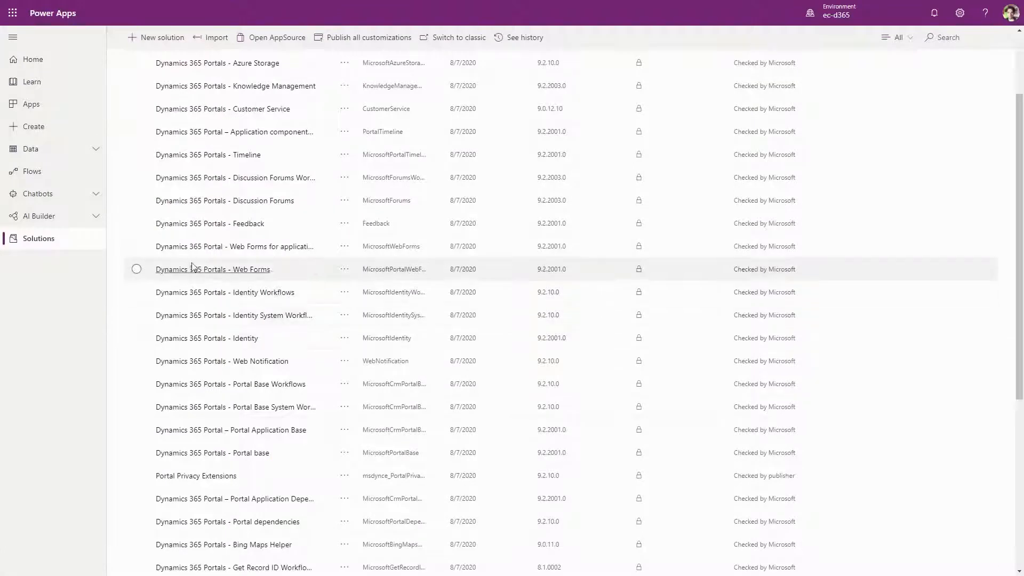
mouse_move(120, 156)
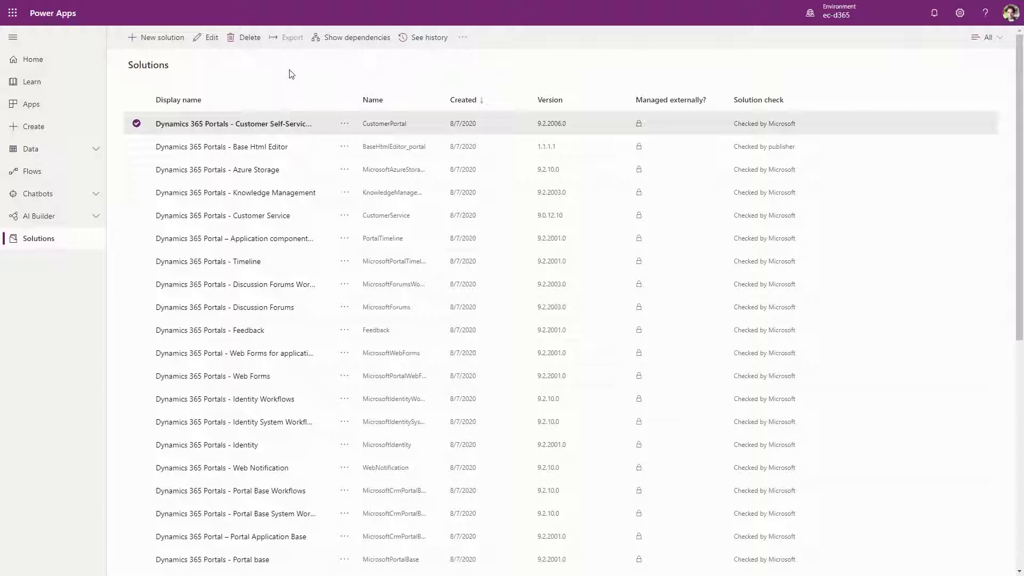
mouse_move(447, 80)
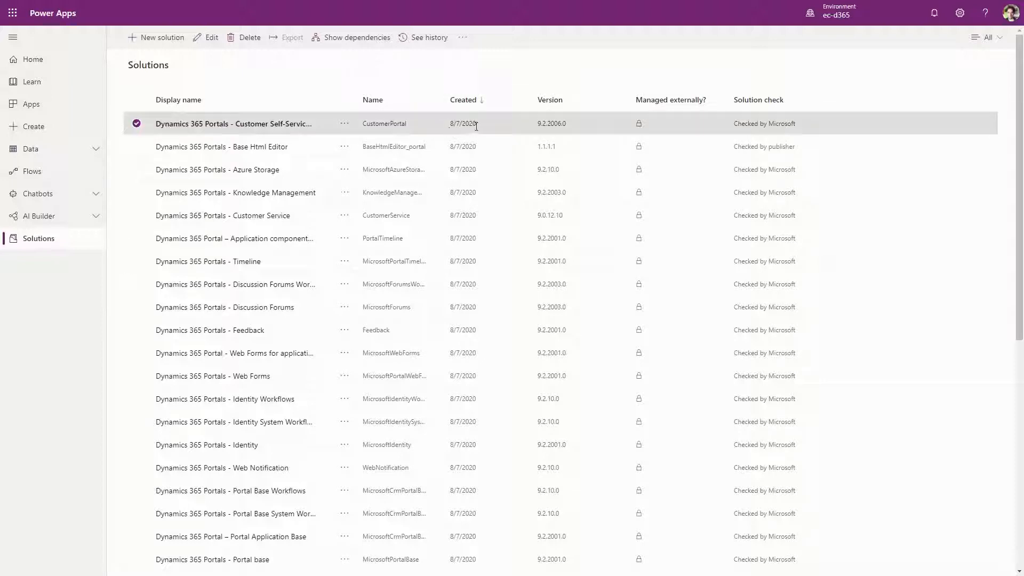
mouse_move(324, 52)
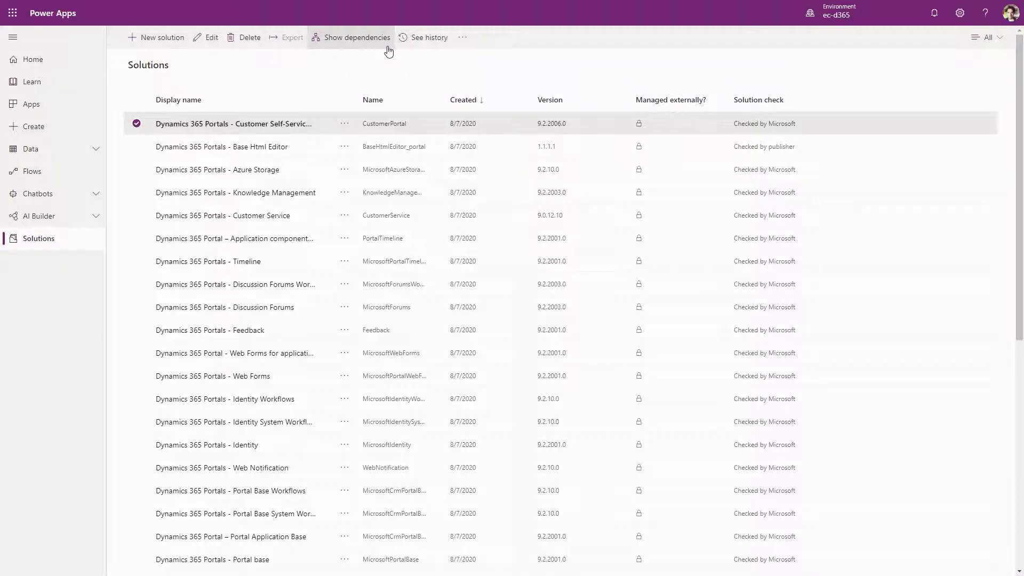
Show dependencies for the selected Customer Self-Service portal solution.
click(356, 37)
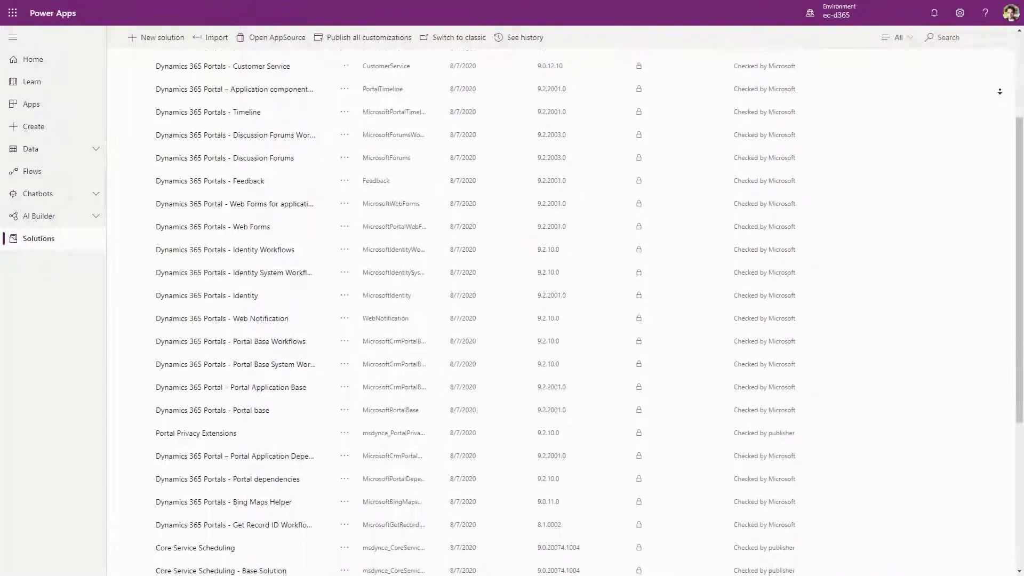
Reach the end of the Solutions list and return to the Home page listing ec-d365.
scroll(down, 3)
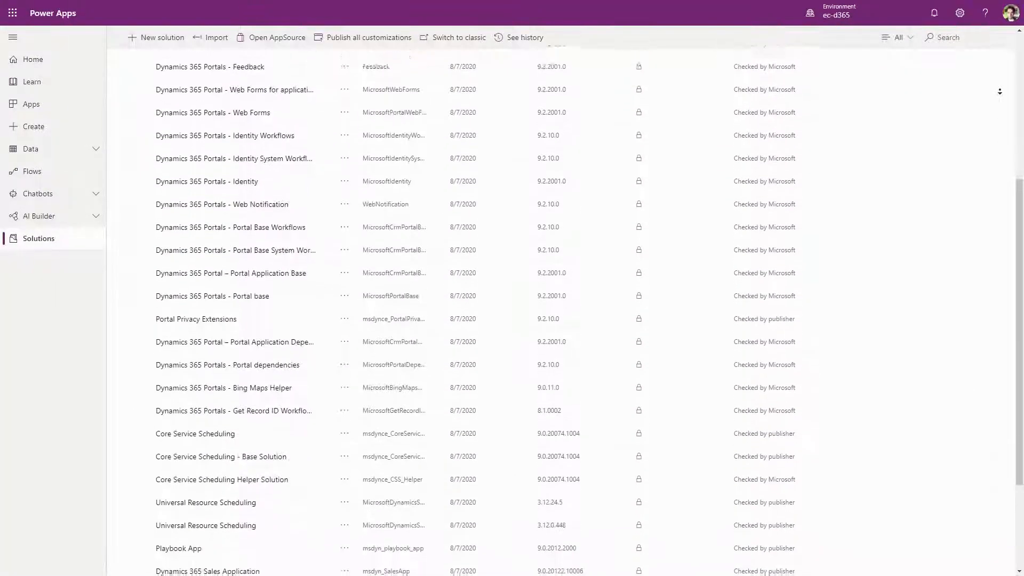
scroll(down, 3)
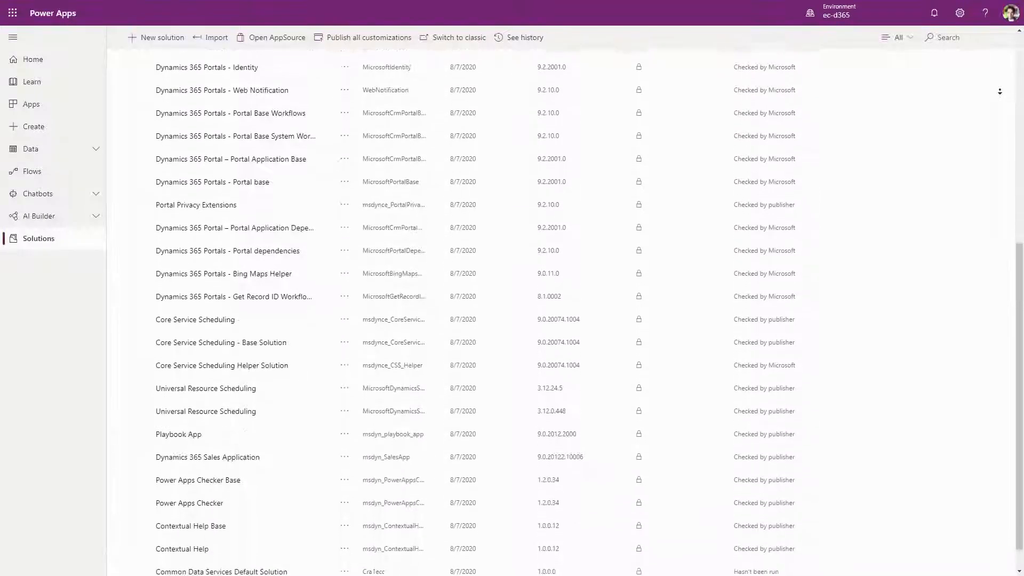
scroll(down, 3)
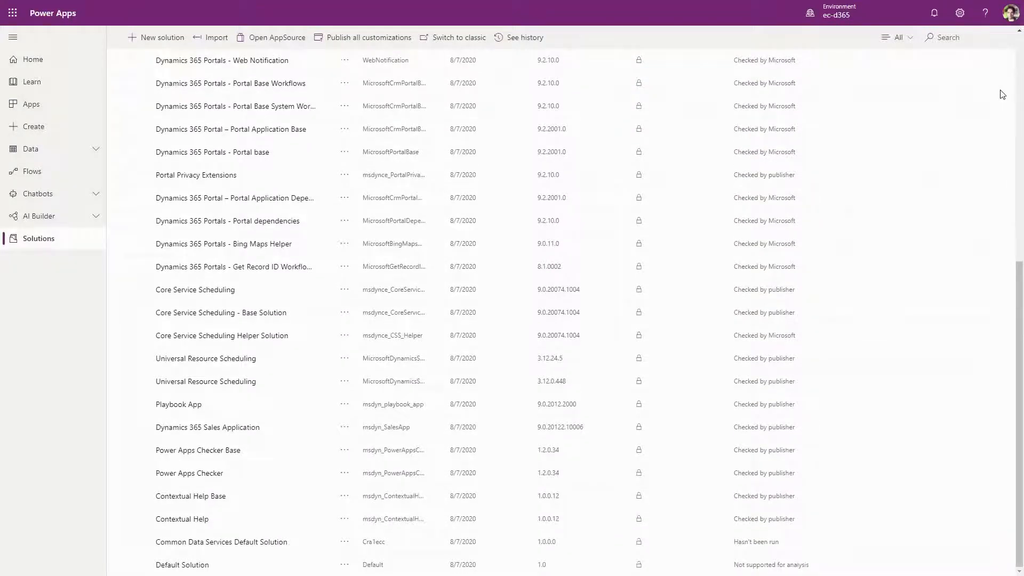
click(32, 60)
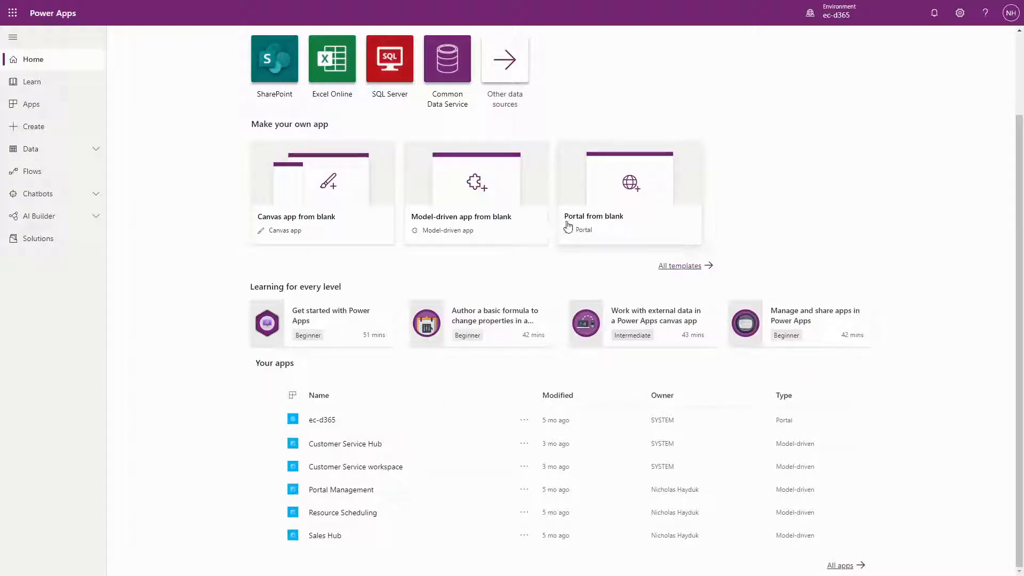
mouse_move(621, 226)
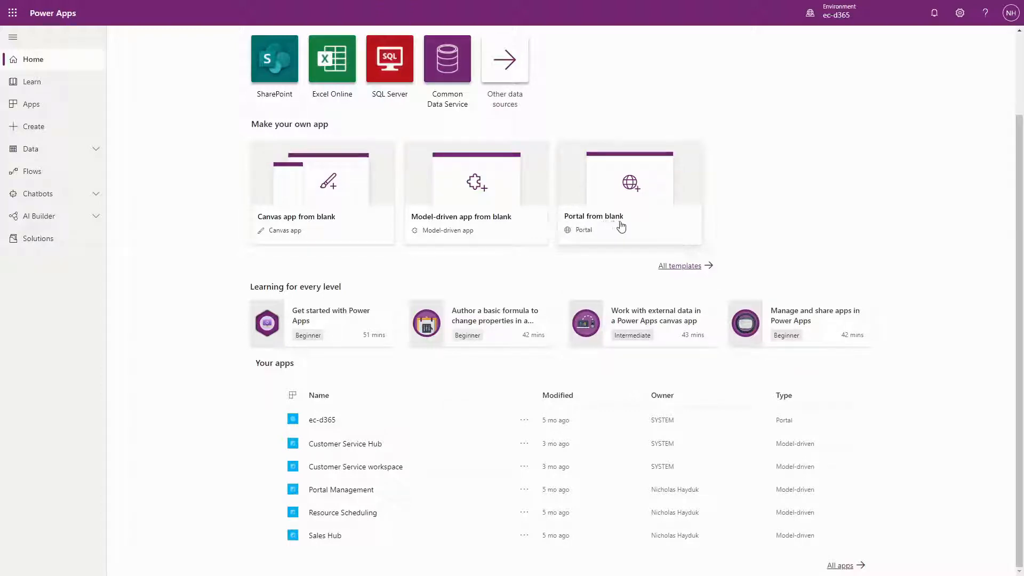